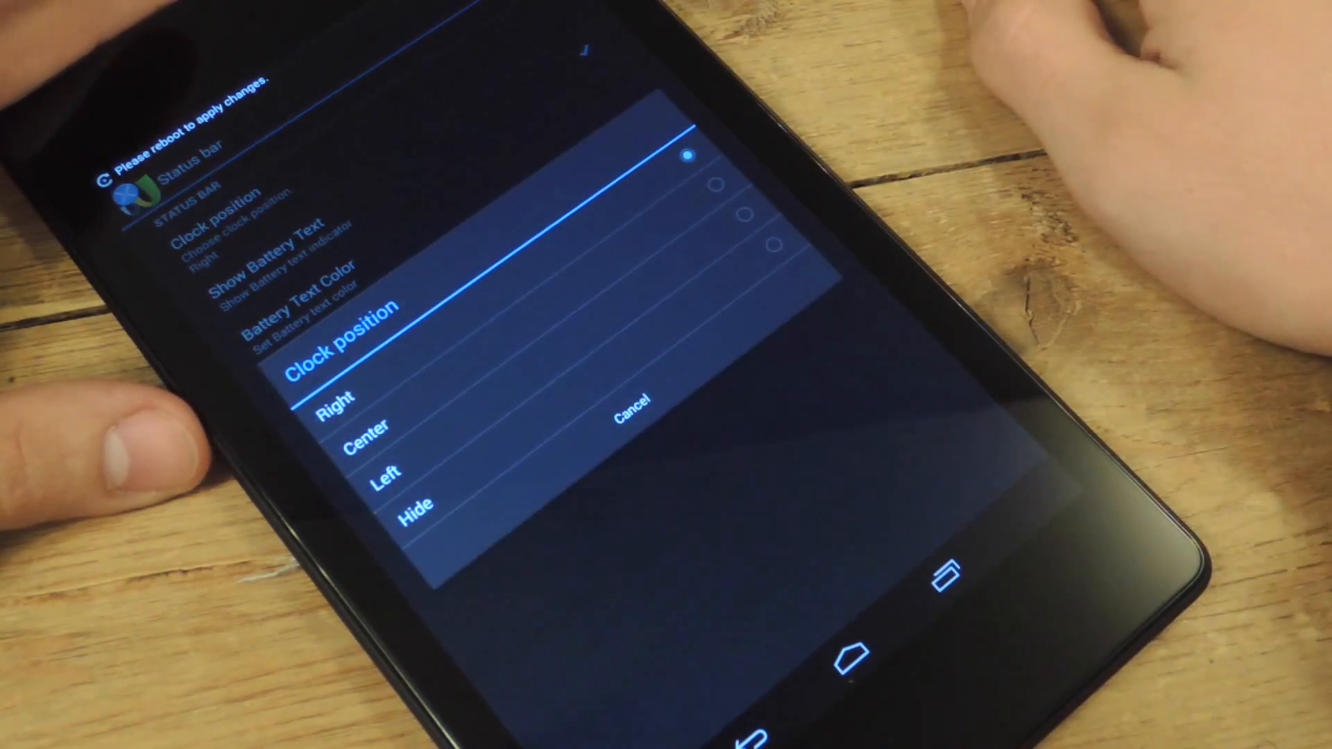
Set the status bar clock position to Hide so the clock no longer shows on the right
left_click(416, 502)
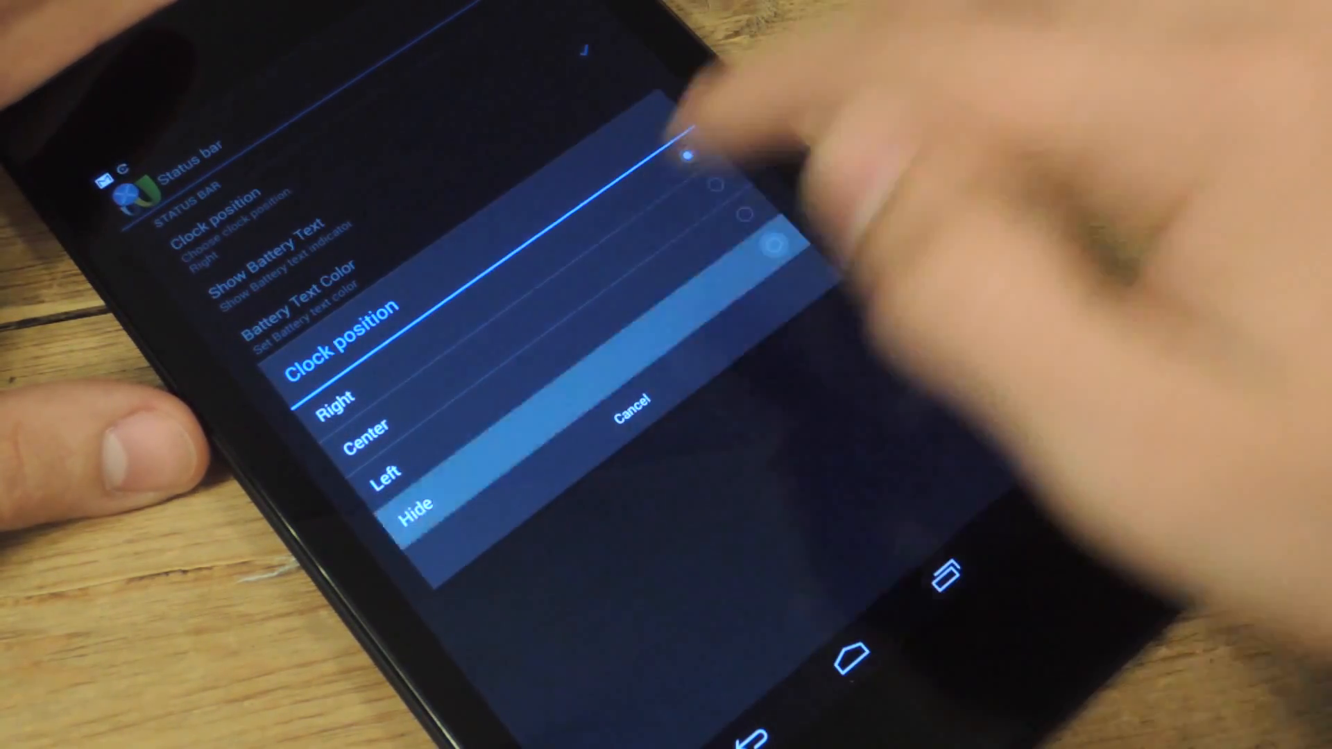
left_click(416, 503)
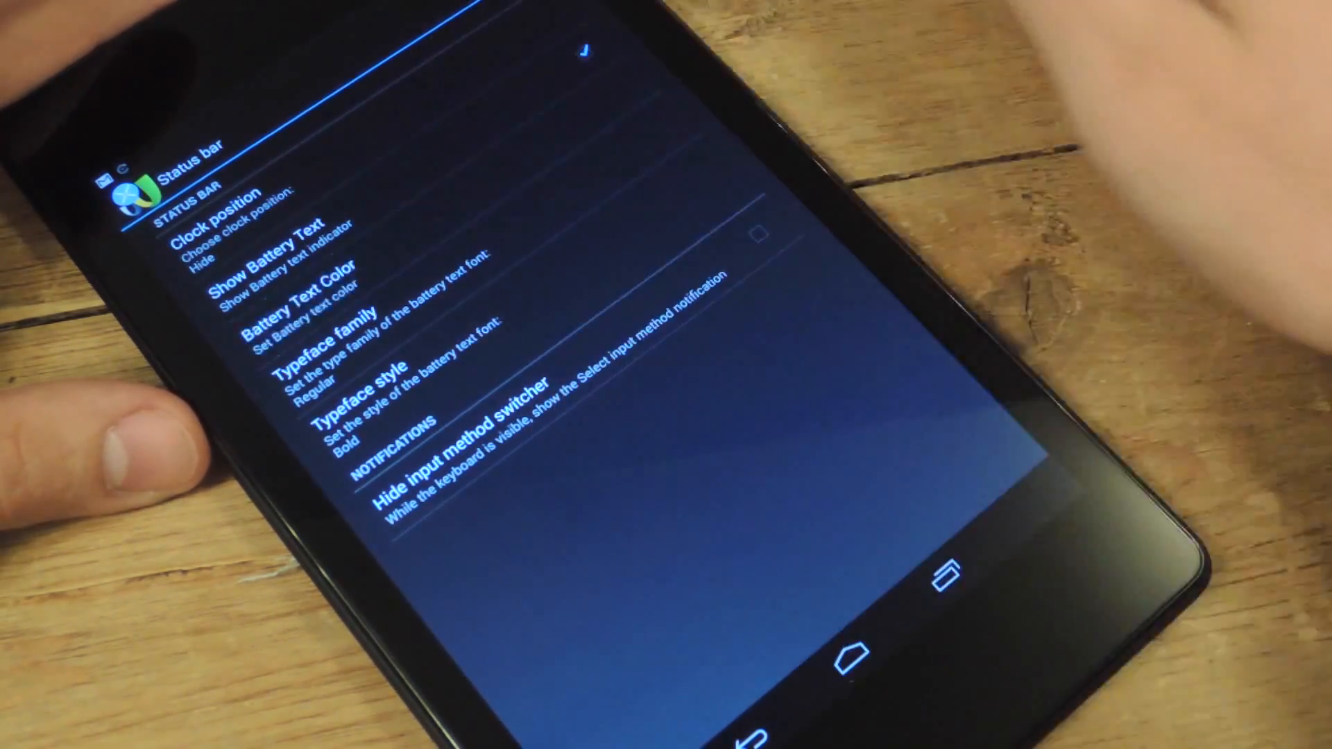